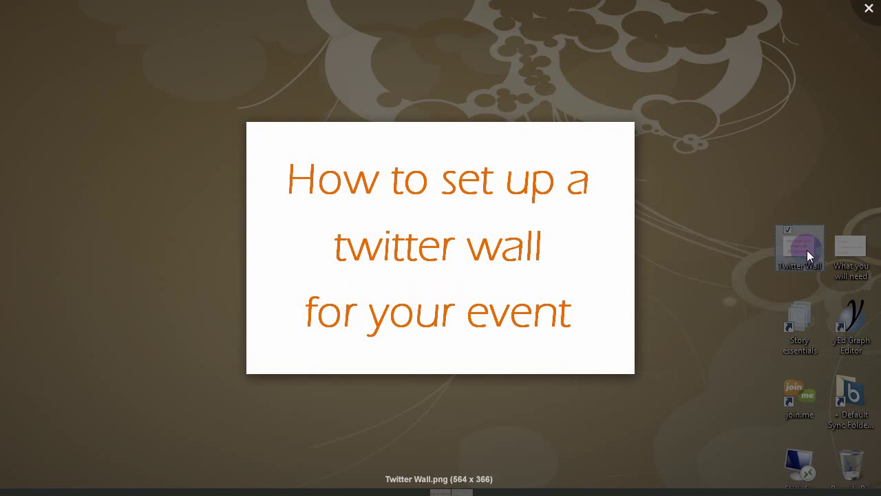
Close the title image in Windows Photo Viewer to reveal the Weebly editor
left_click(867, 9)
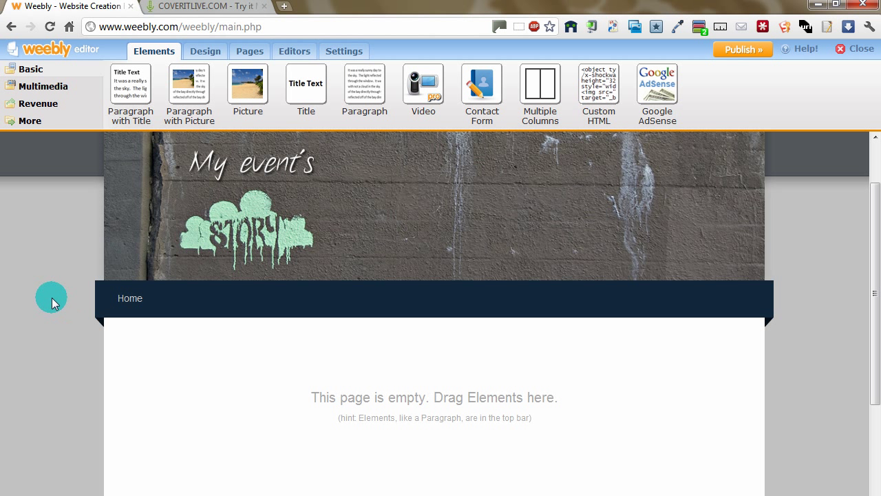
mouse_move(611, 153)
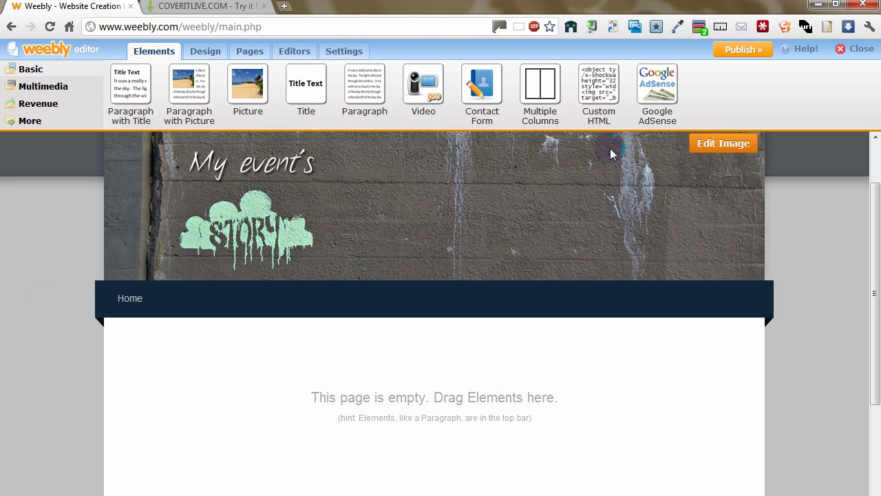
Place a Custom HTML element onto the empty event page
left_click_drag(598, 89, 468, 402)
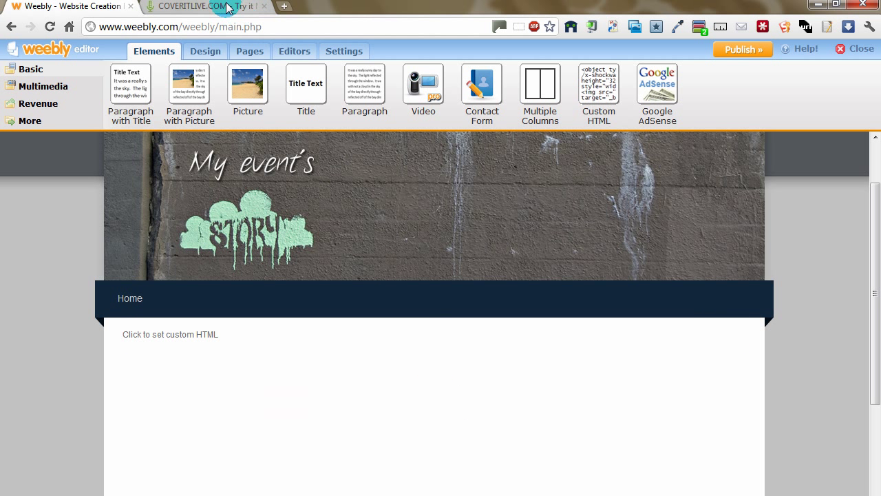
Log in to CoverItLive and start a new event via Add New under My Account
left_click(200, 5)
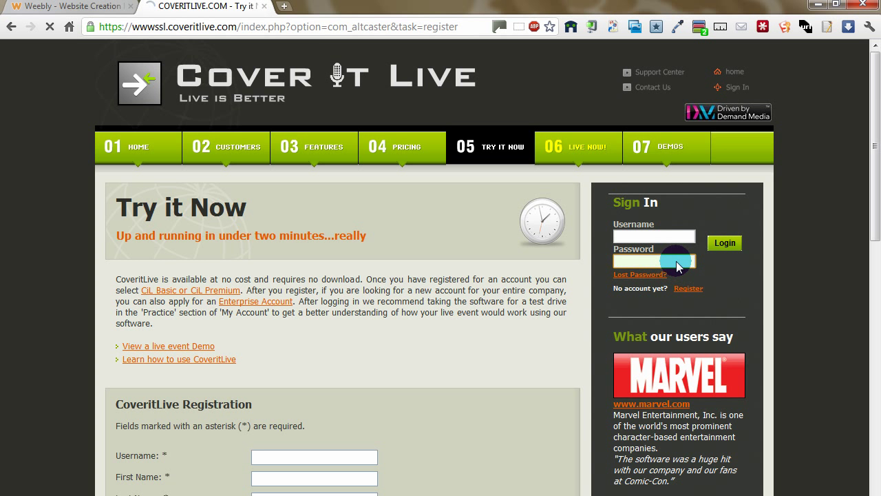
left_click(725, 242)
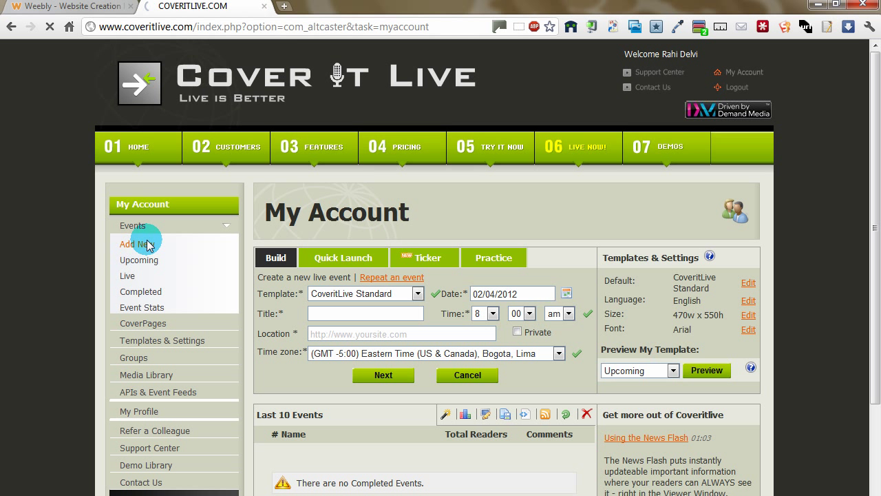
left_click(135, 243)
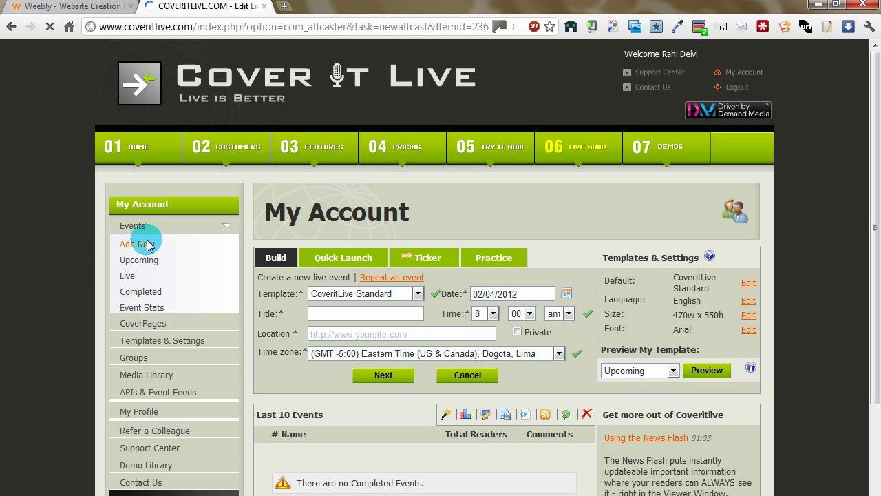
Enter My new event as the title under Live Event Details and move to the Location field
left_click(137, 242)
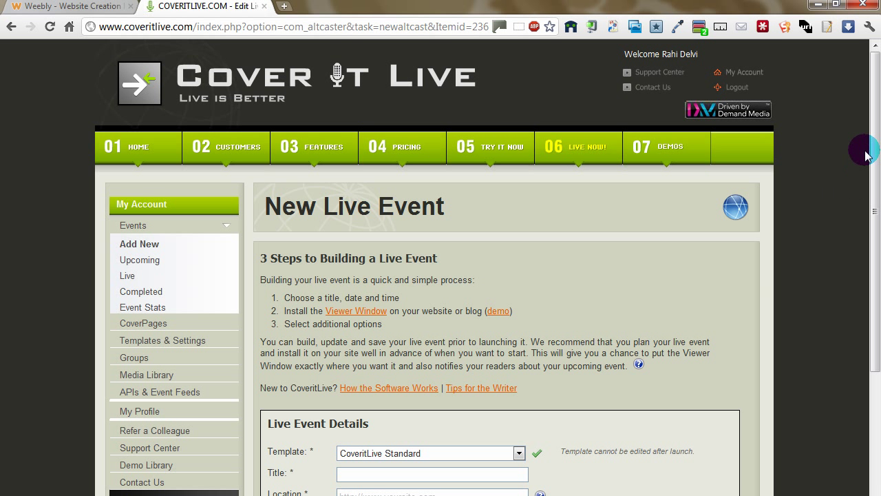
scroll("down", 3)
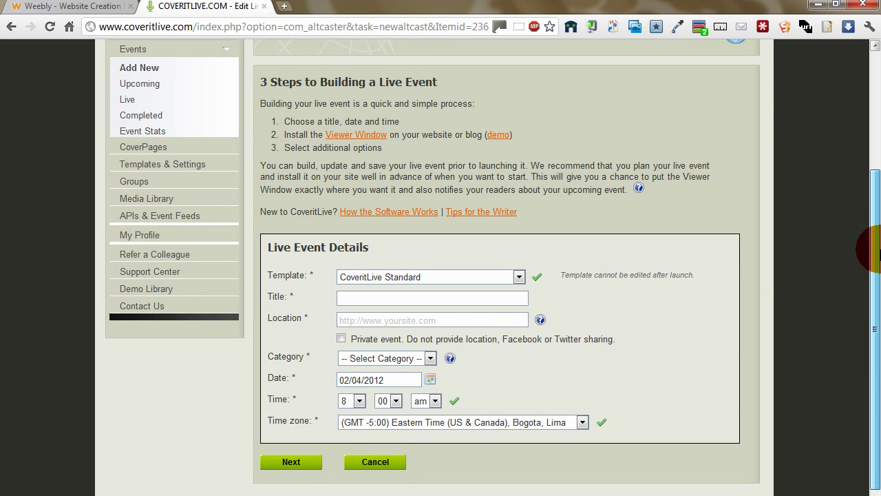
left_click(432, 297)
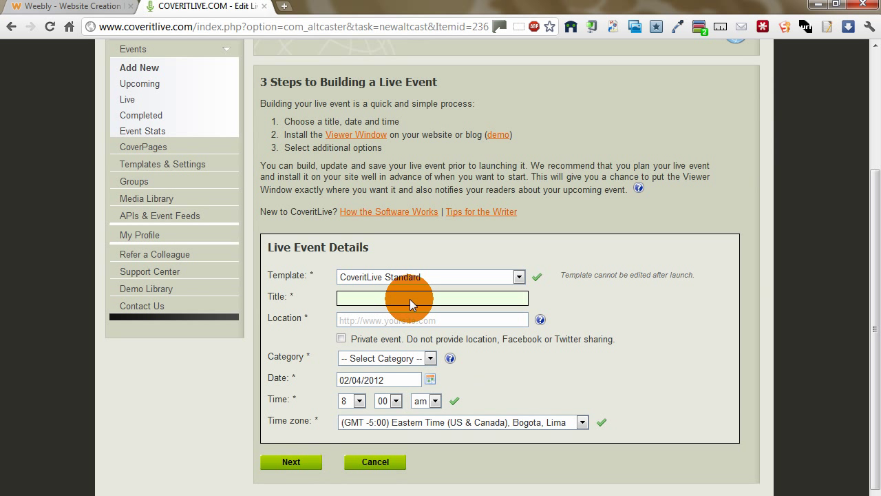
type("My new event")
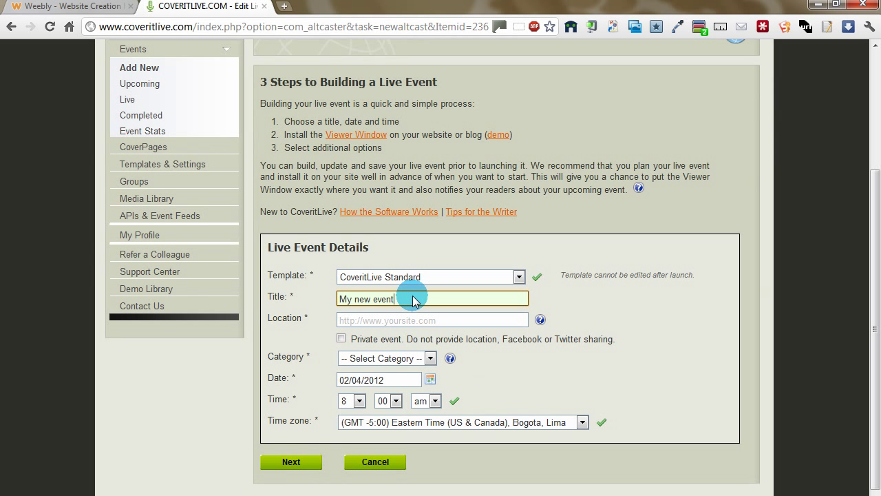
left_click(432, 319)
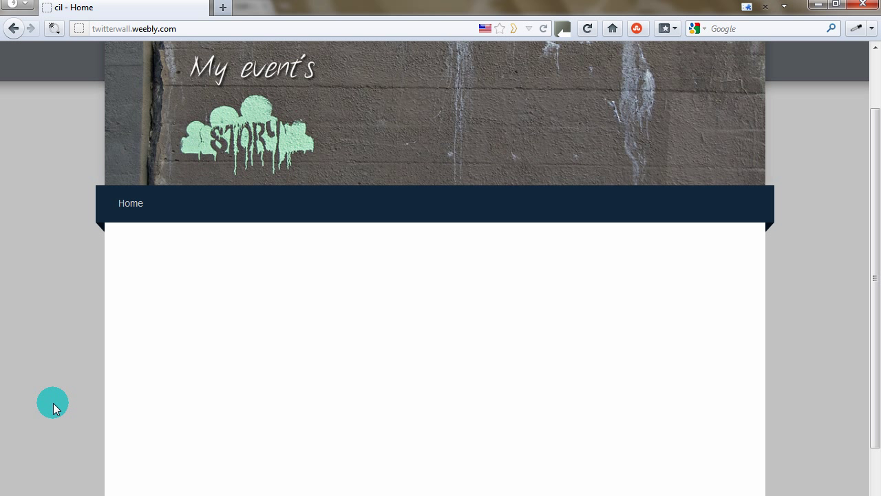
mouse_move(608, 273)
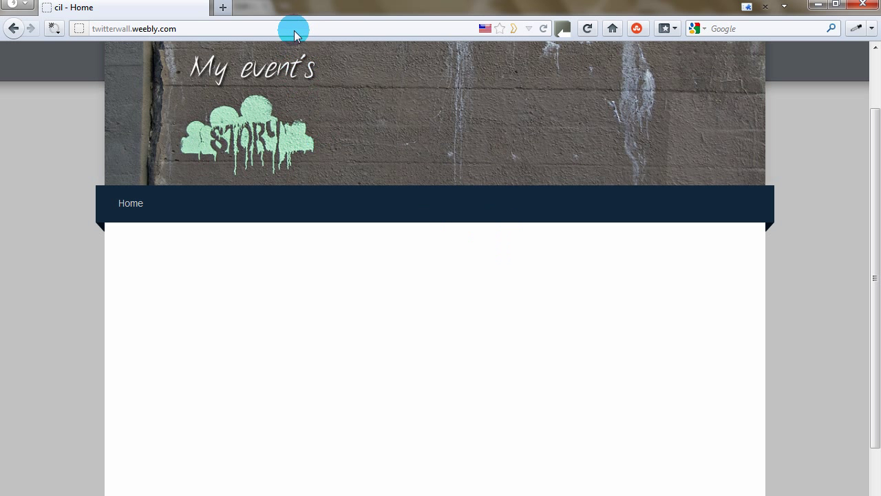
Select the twitterwall.weebly.com address in the Firefox address bar
left_click(135, 27)
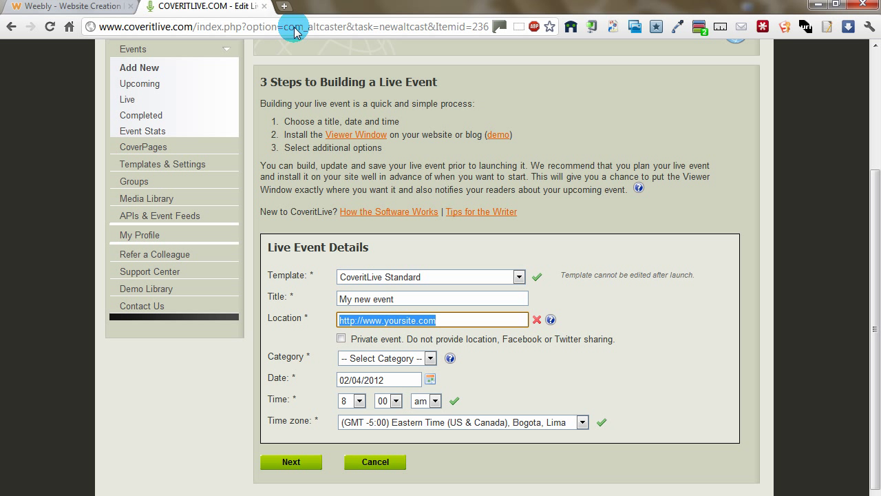
type("http://twitterwall.weebly.com/")
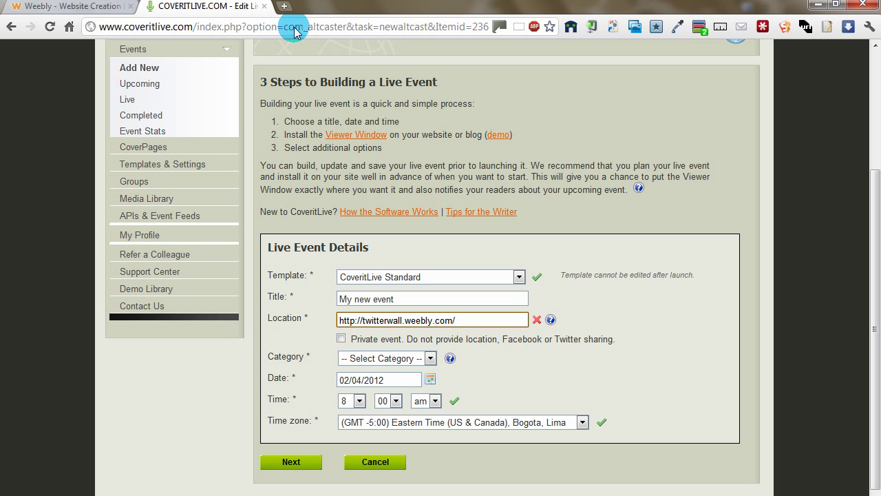
left_click(431, 358)
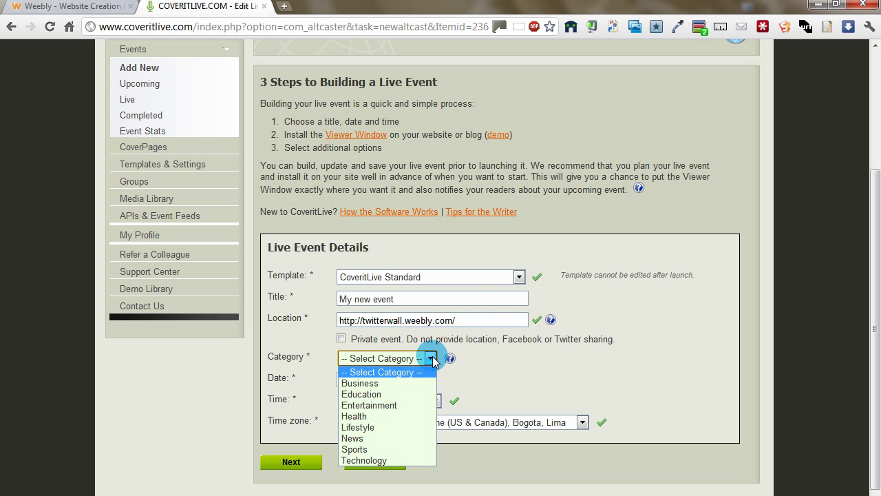
left_click(360, 394)
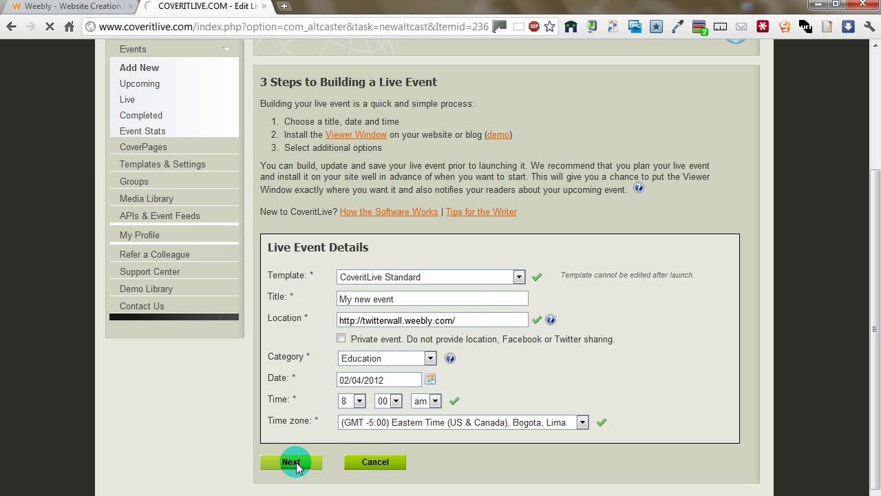
left_click(290, 462)
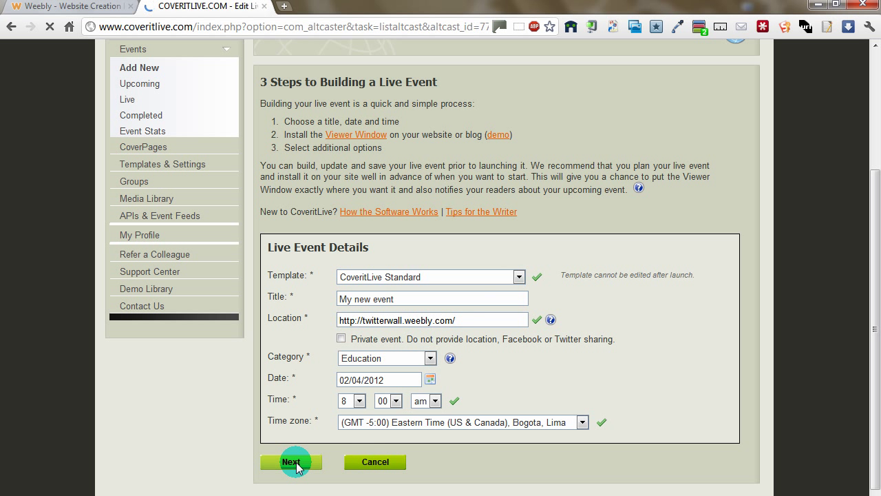
Under Additional Options, uncheck Enable Reader Attachments and Show in Live Listings
left_click(291, 461)
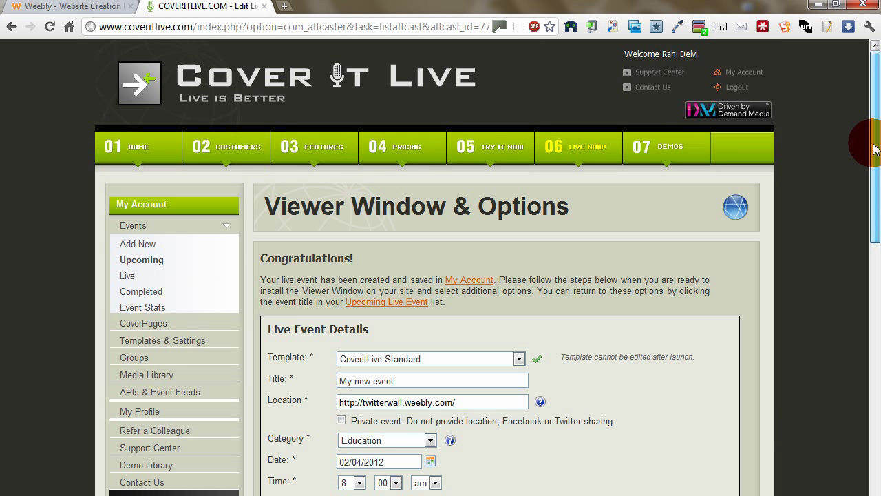
scroll("down", 3)
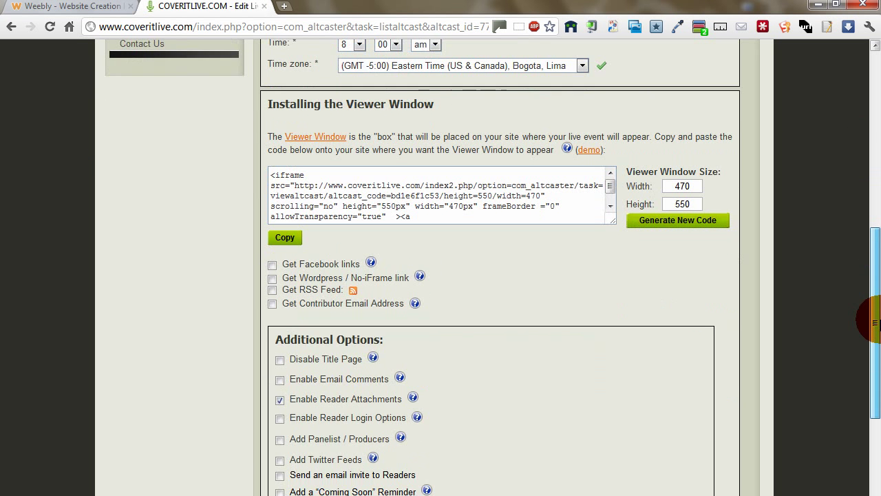
scroll("down", 3)
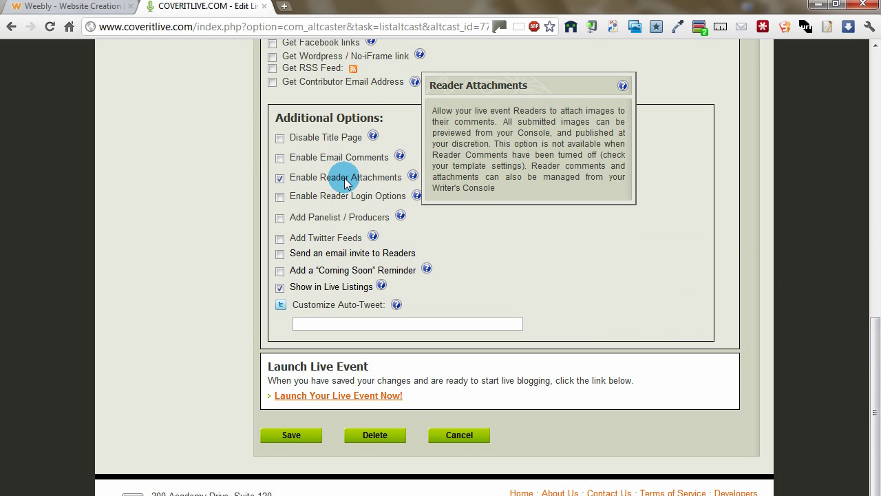
left_click(279, 178)
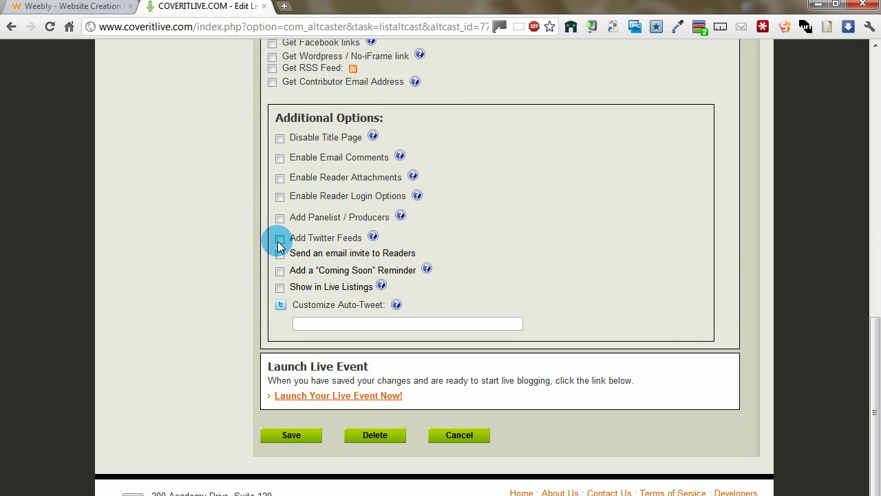
left_click(279, 237)
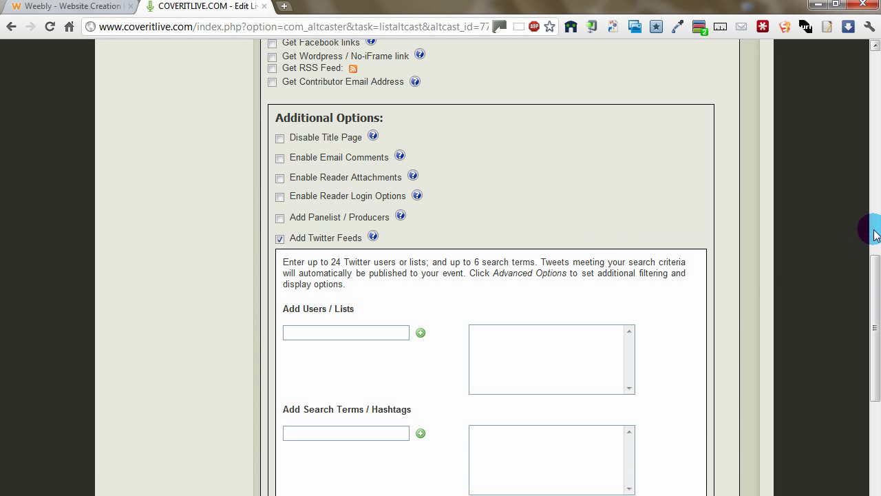
scroll("down", 3)
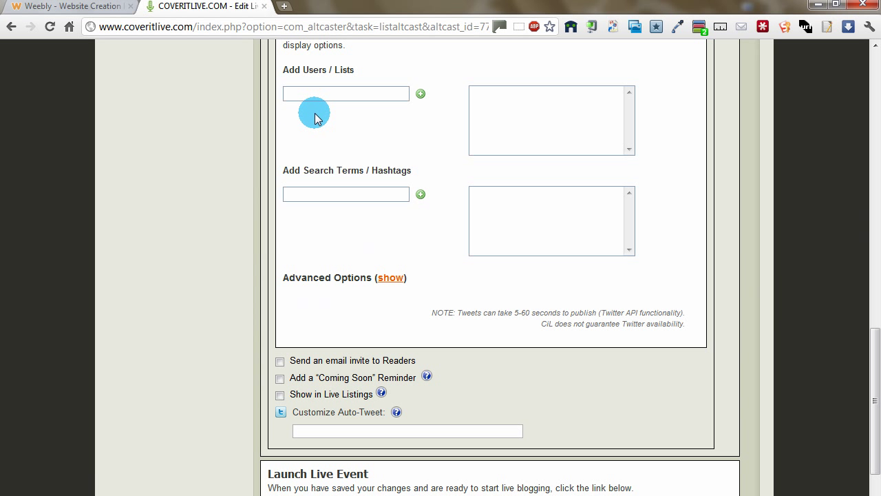
type("Rahi")
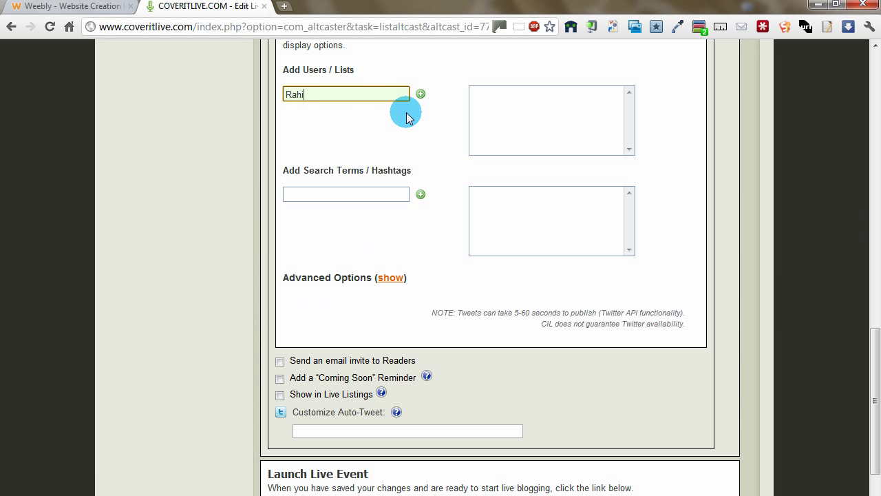
type("Delvi")
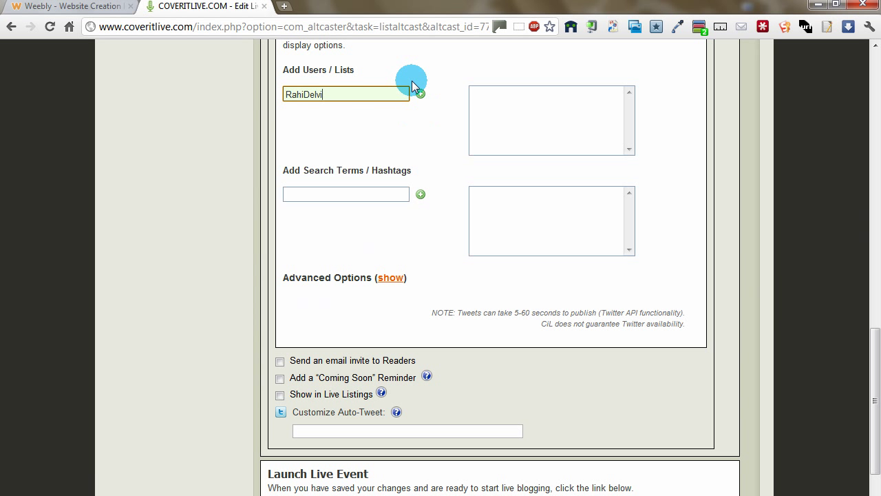
left_click(420, 93)
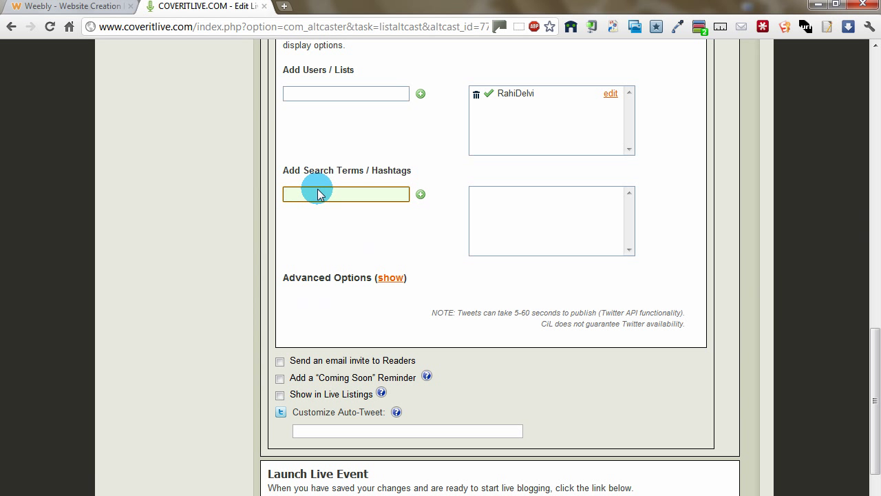
Add search terms "Russia and China", #Russia and #China, then save the tweet settings
type("\"")
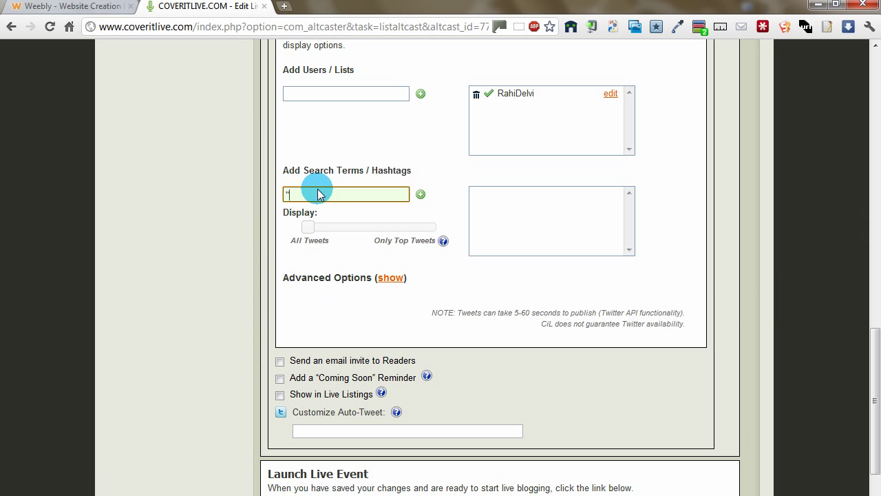
type("Russia and")
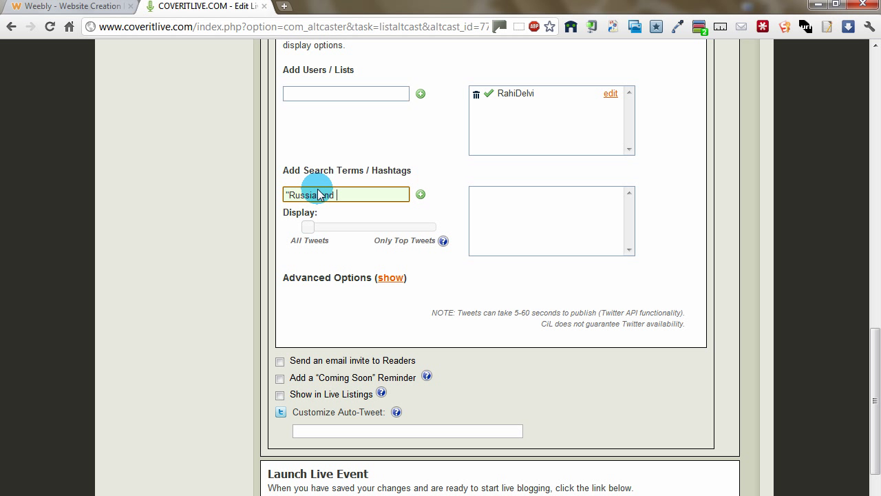
type("China")
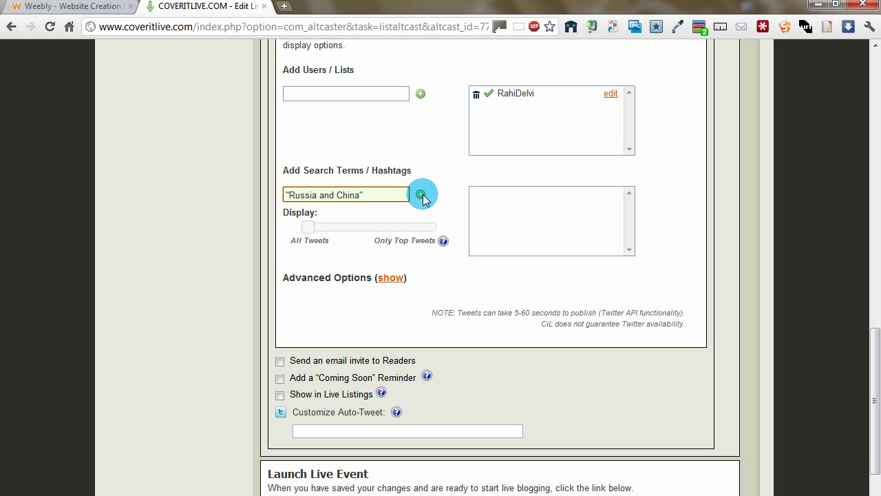
left_click(421, 193)
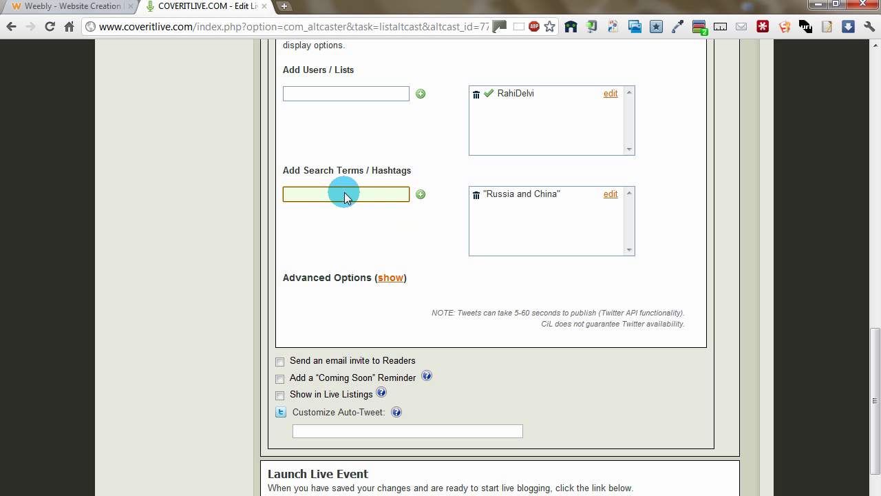
type("#Russia")
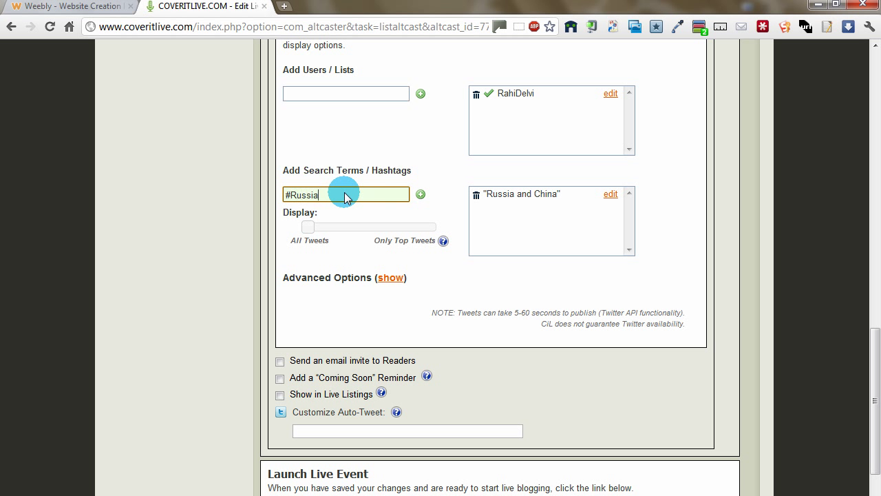
left_click(422, 193)
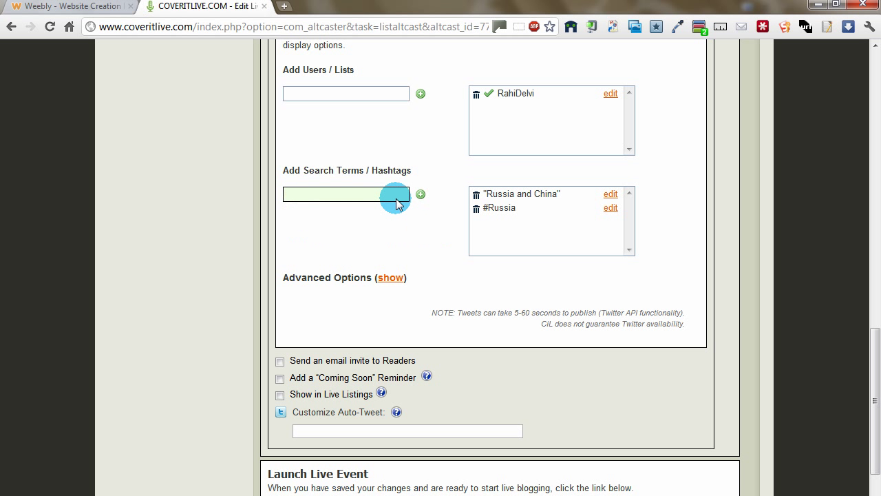
type("#")
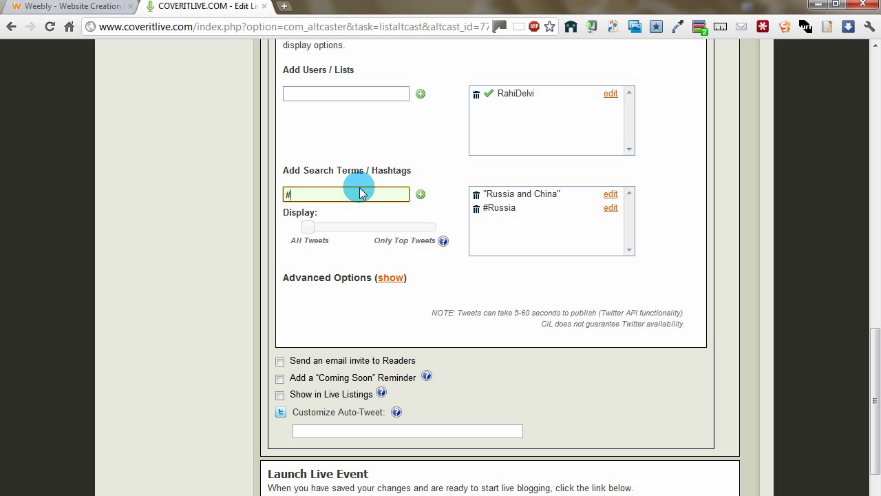
type("China")
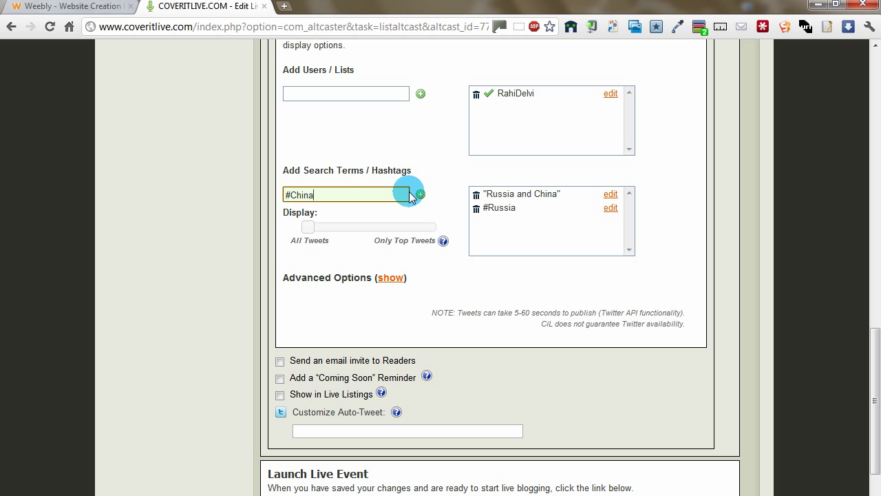
left_click(420, 192)
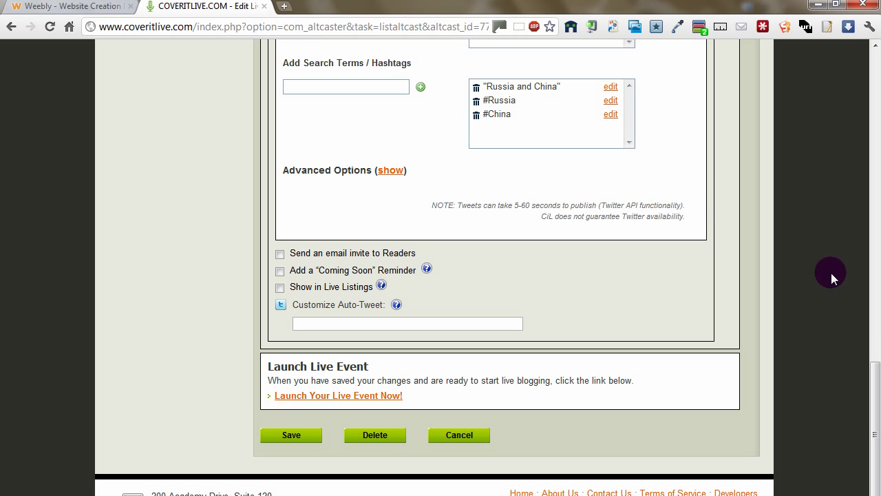
mouse_move(377, 364)
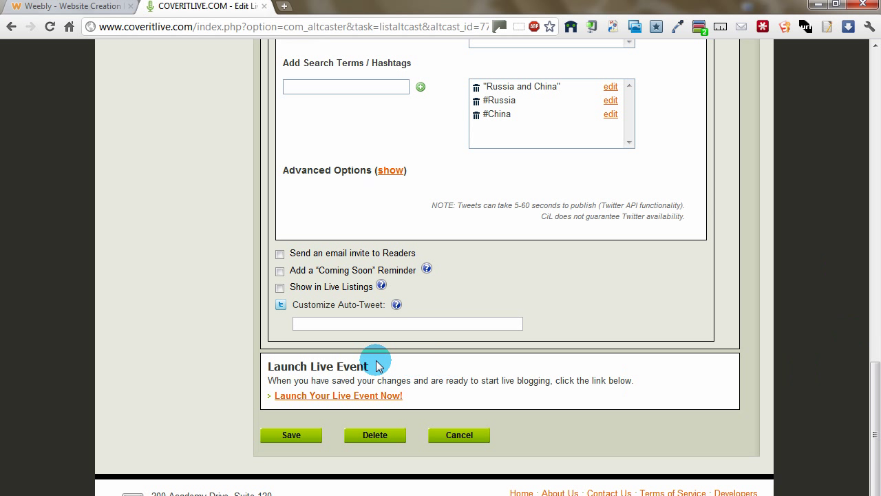
mouse_move(319, 395)
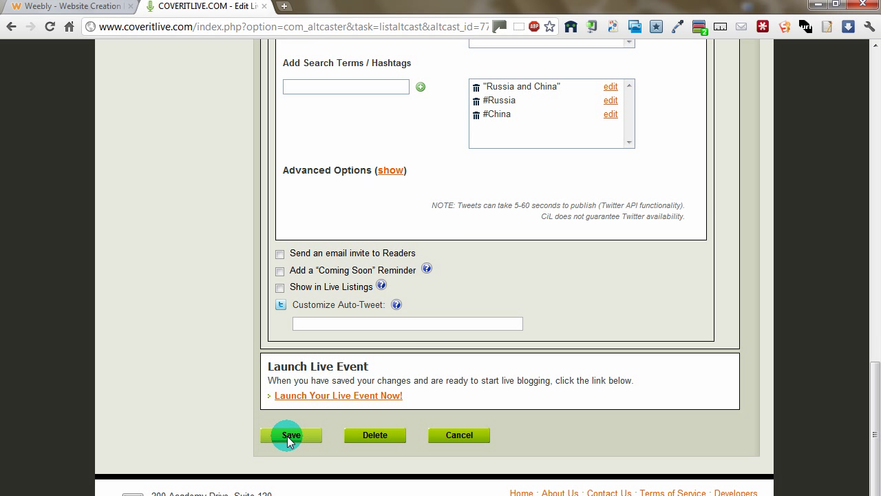
left_click(290, 435)
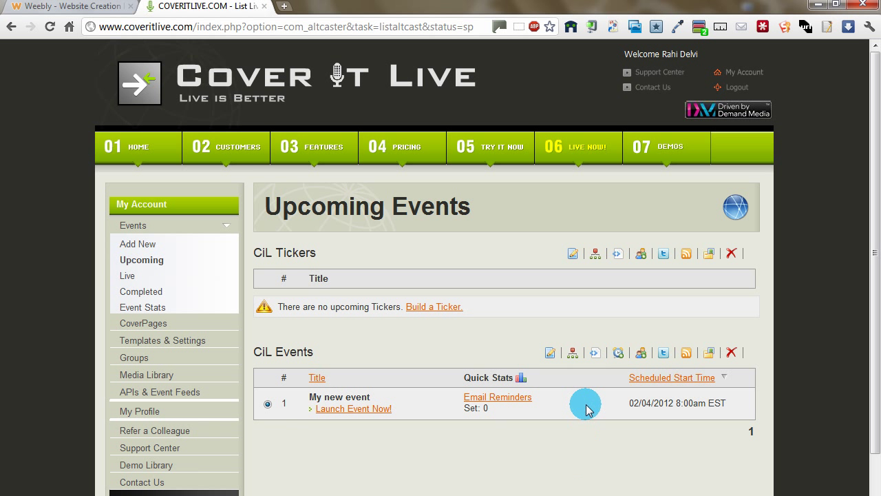
mouse_move(594, 352)
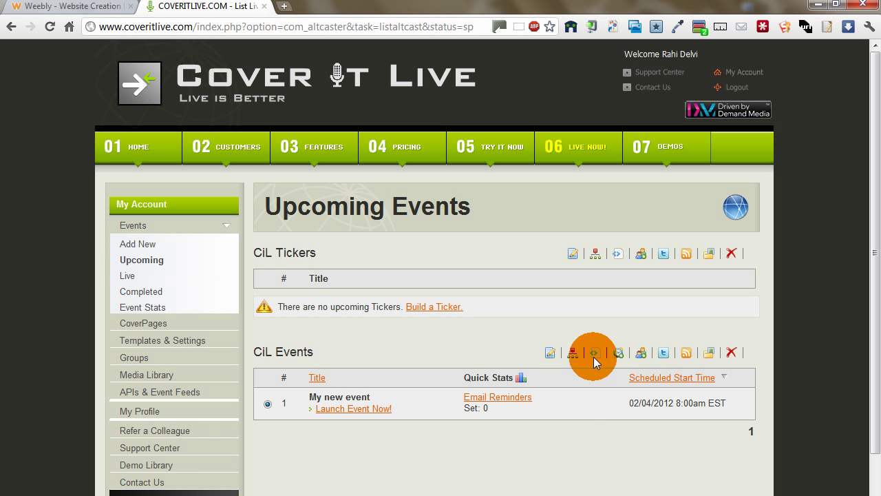
Show the Post to Site embed code for My new event and select all of it
left_click(573, 352)
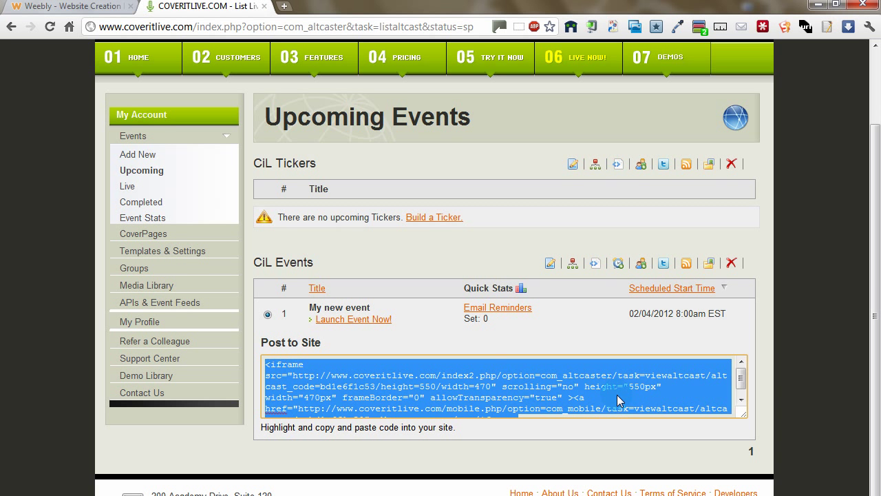
left_click(69, 6)
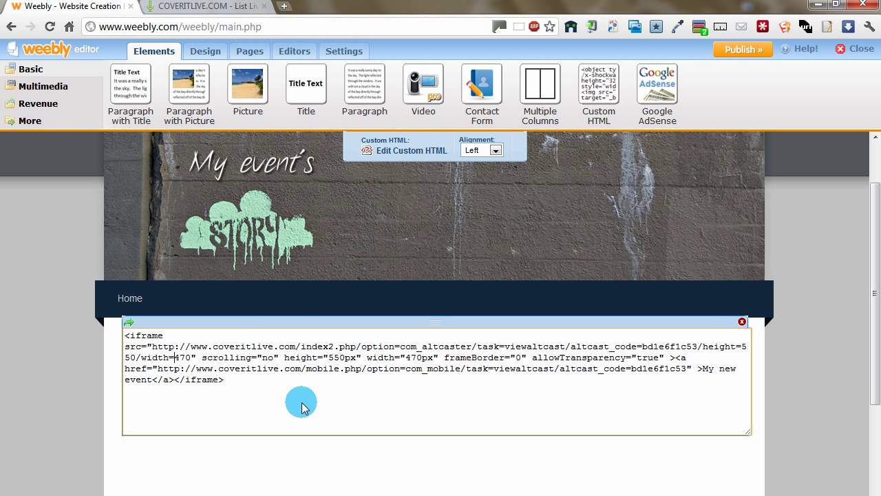
Change the embed width from 470 to 600 and set its alignment to Center
double_click(182, 358)
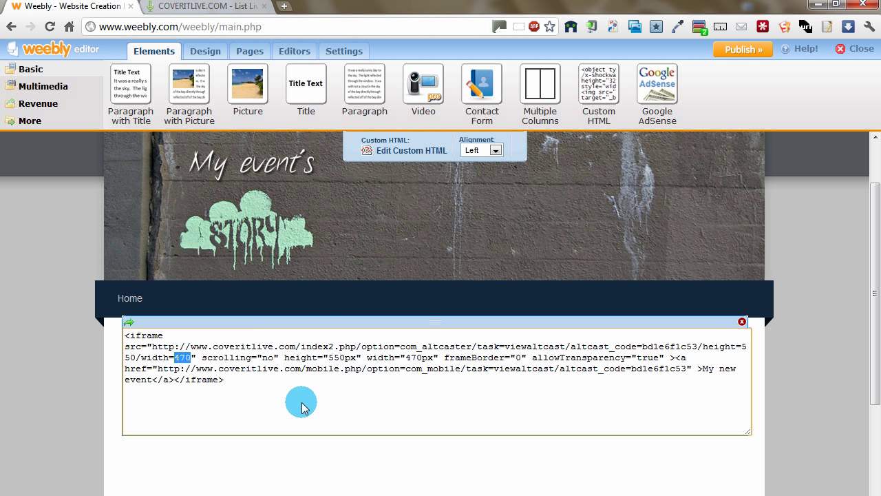
type("600")
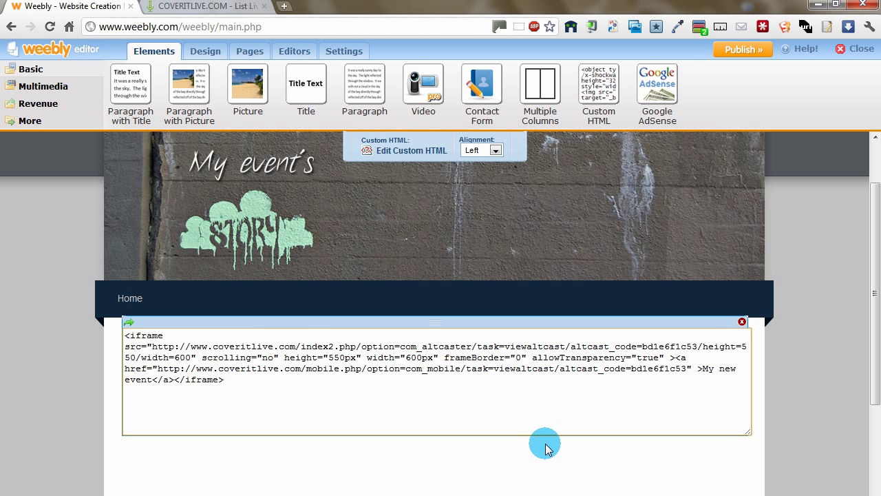
mouse_move(506, 176)
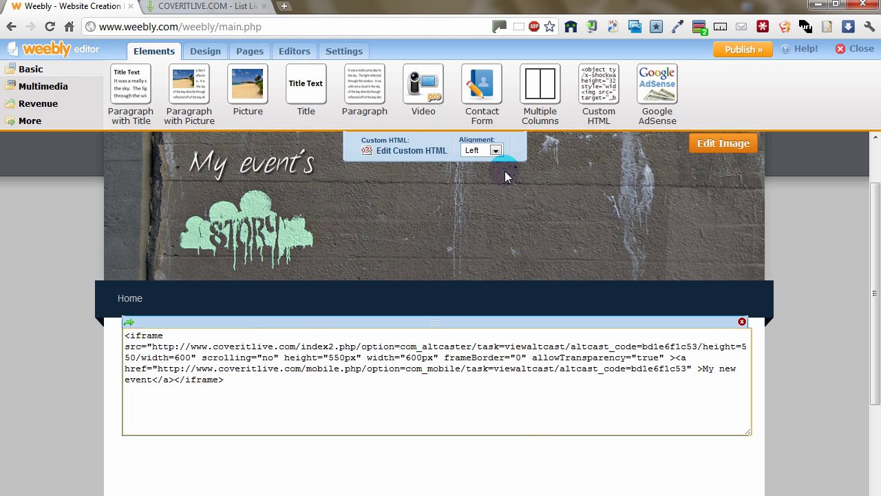
left_click(494, 150)
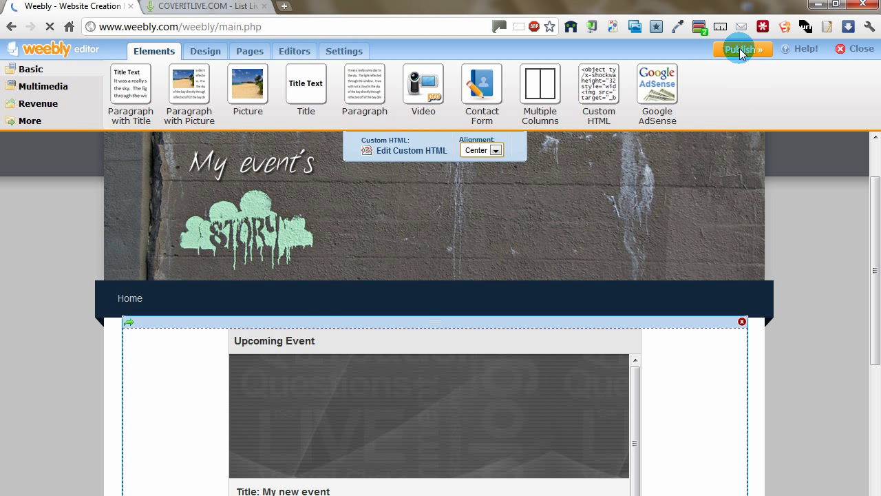
Publish the Weebly site and dismiss the Website Published notice
left_click(742, 50)
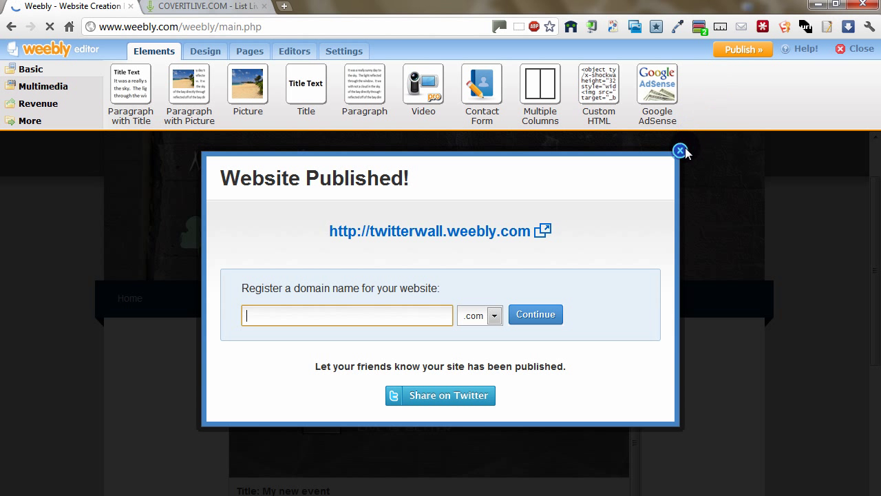
left_click(680, 150)
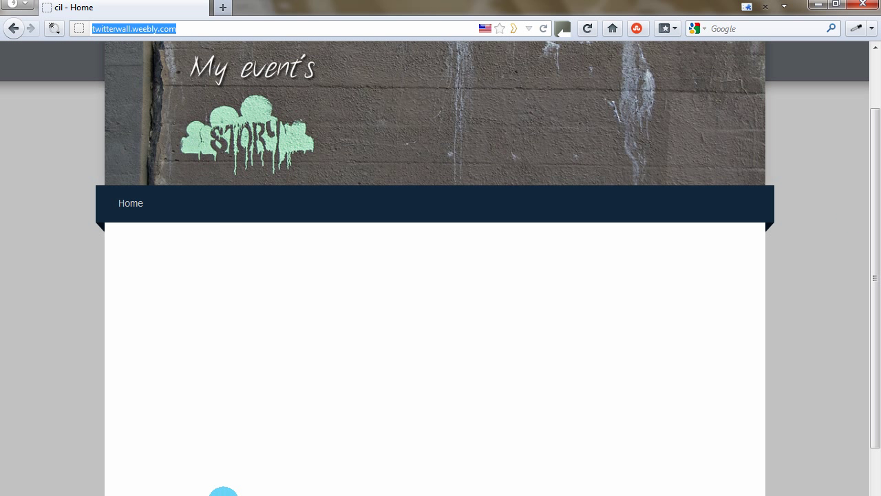
Reload twitterwall.weebly.com to see the embedded My new event viewer, then return to the Weebly editor
left_click(586, 28)
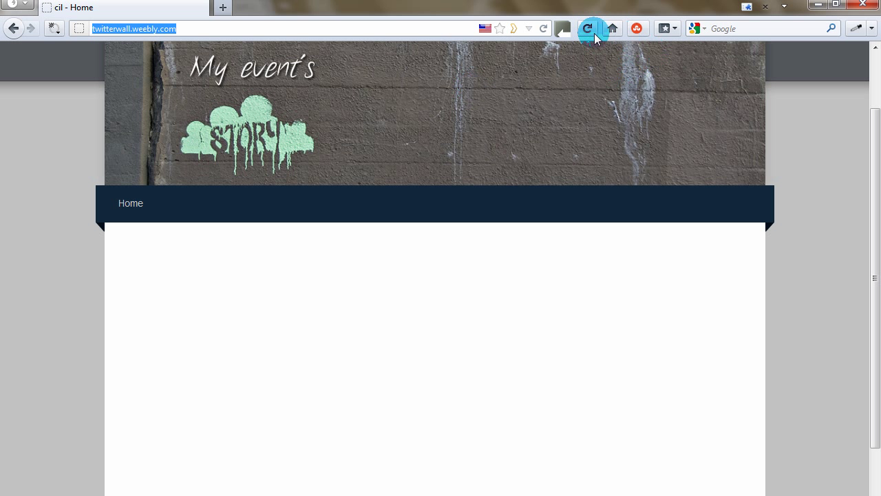
left_click(590, 27)
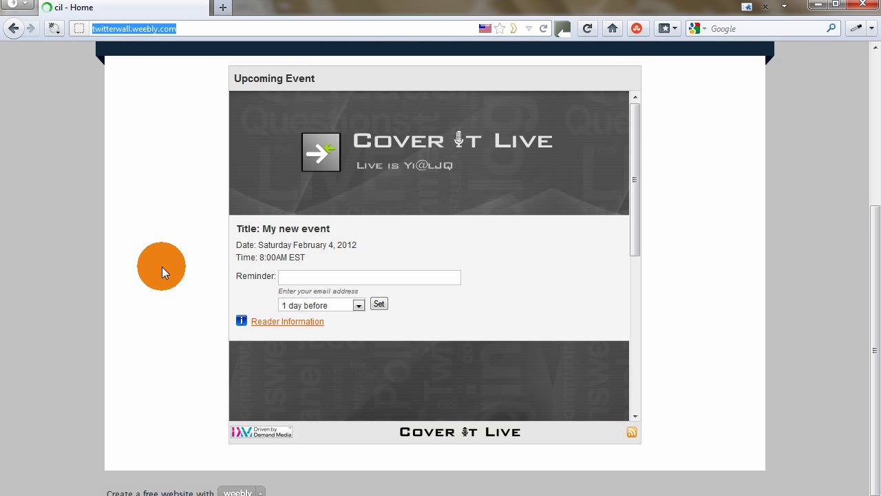
mouse_move(667, 108)
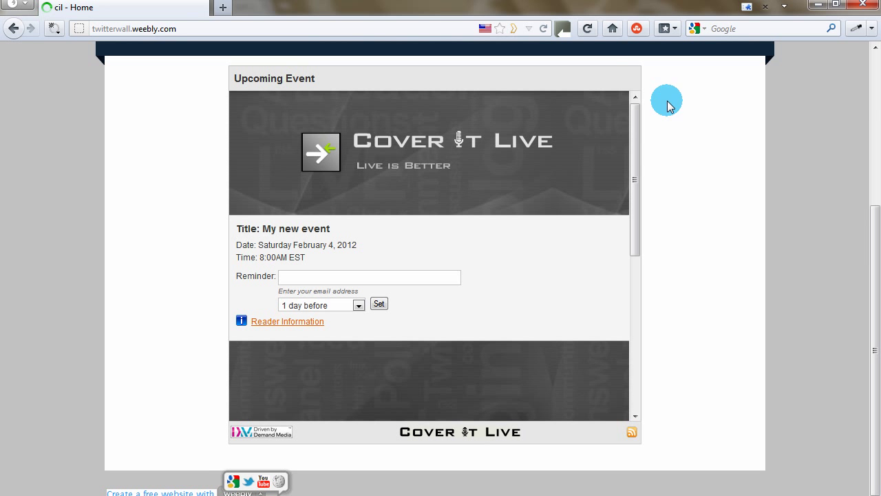
mouse_move(716, 140)
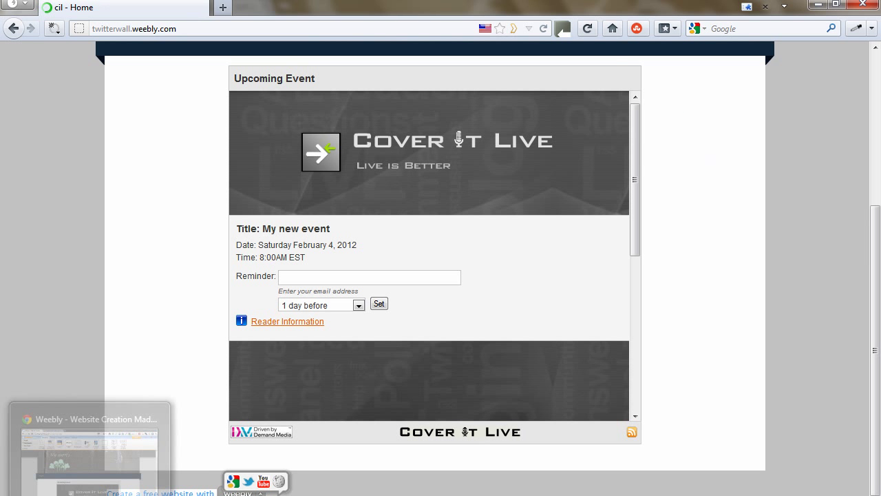
left_click(199, 5)
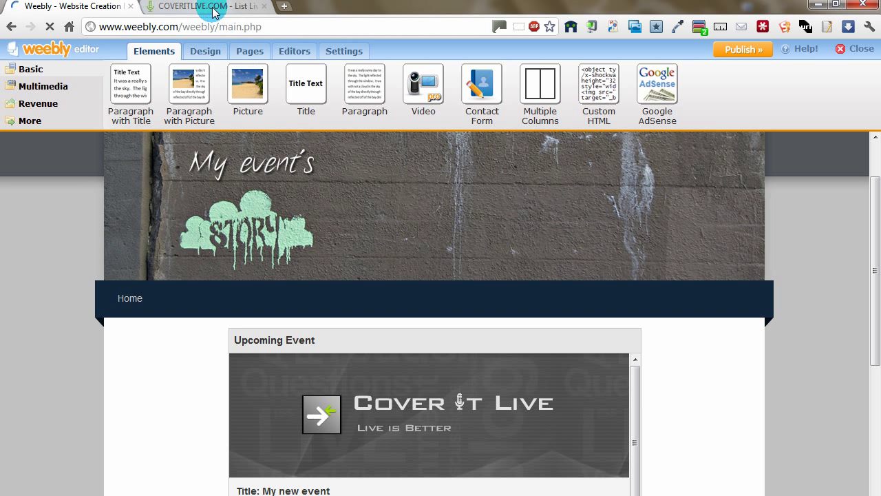
Launch the CoverItLive console for My new event from the Upcoming Events list
left_click(203, 5)
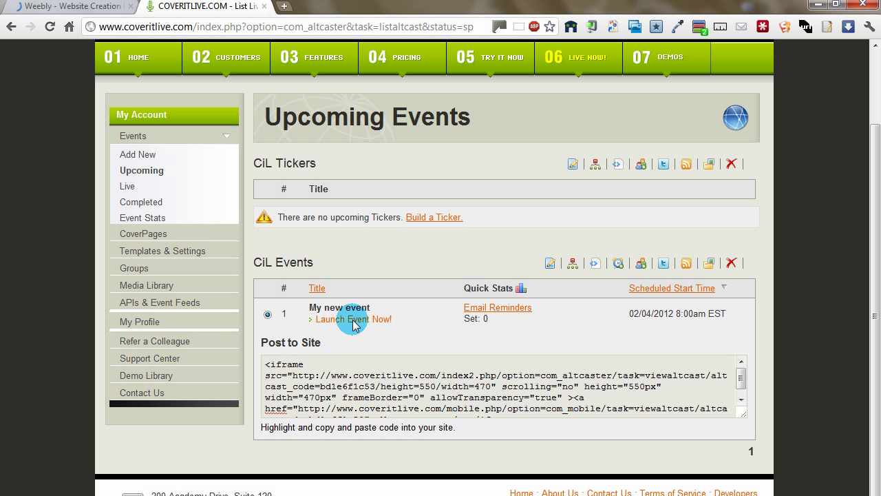
left_click(353, 320)
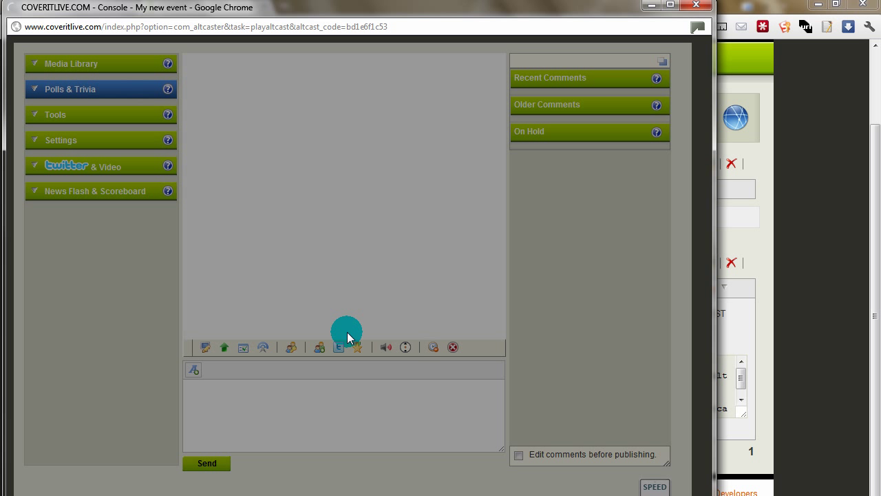
Start My new event live, confirming Yes and dismissing the Twitter Feeds Registered notice
left_click(339, 347)
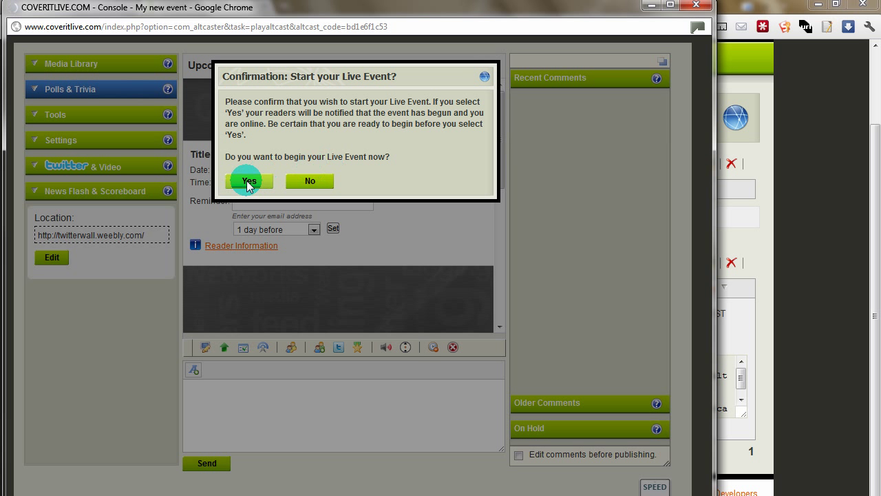
left_click(248, 180)
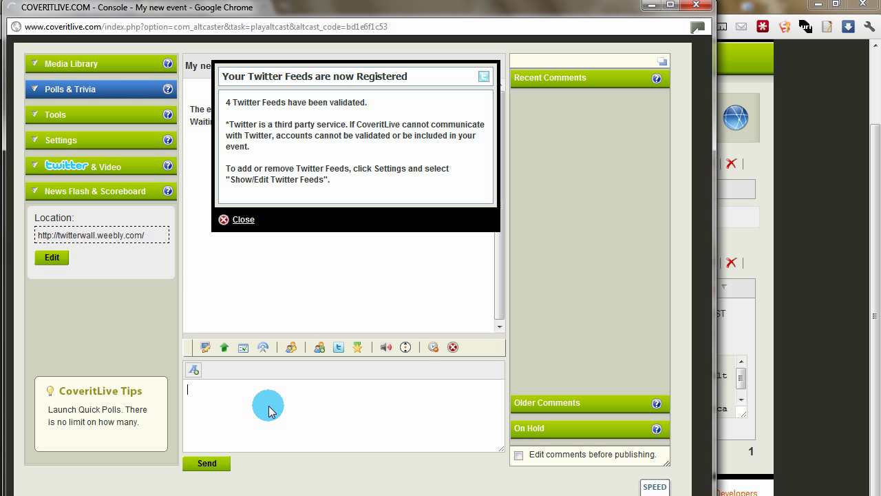
mouse_move(235, 107)
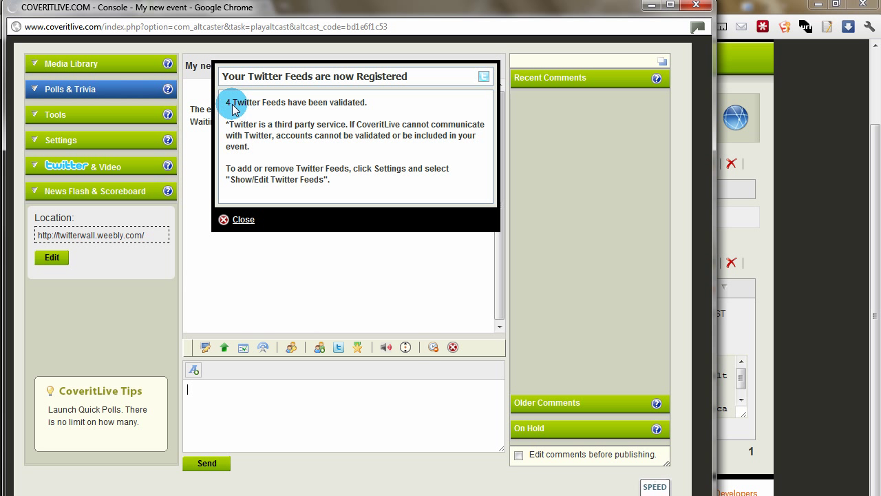
mouse_move(265, 153)
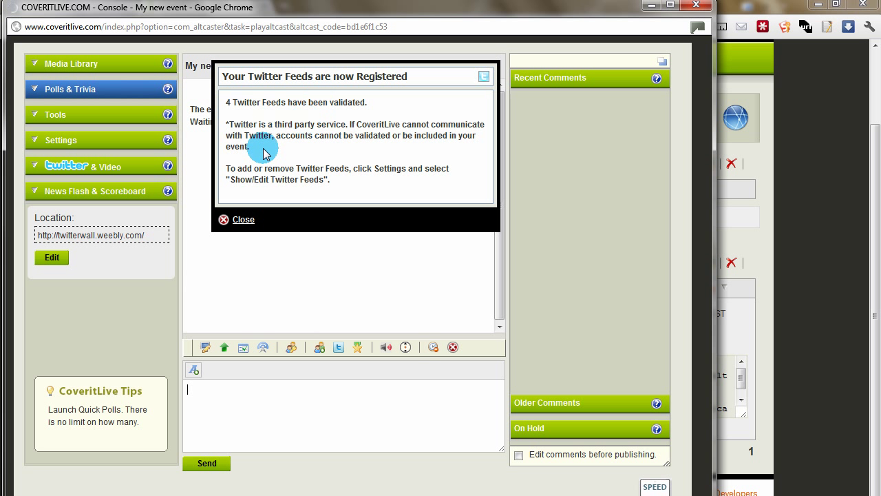
left_click(243, 219)
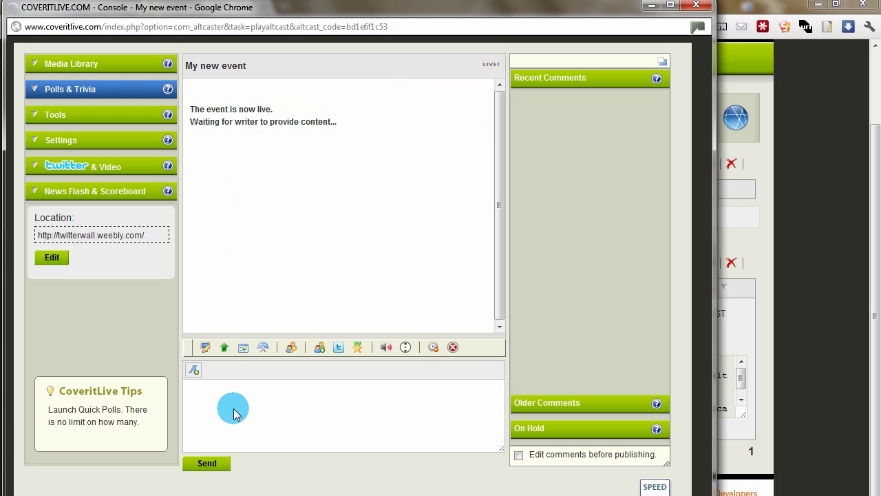
Send a 'Welcome!' post to the live event from the console entry box
type("W")
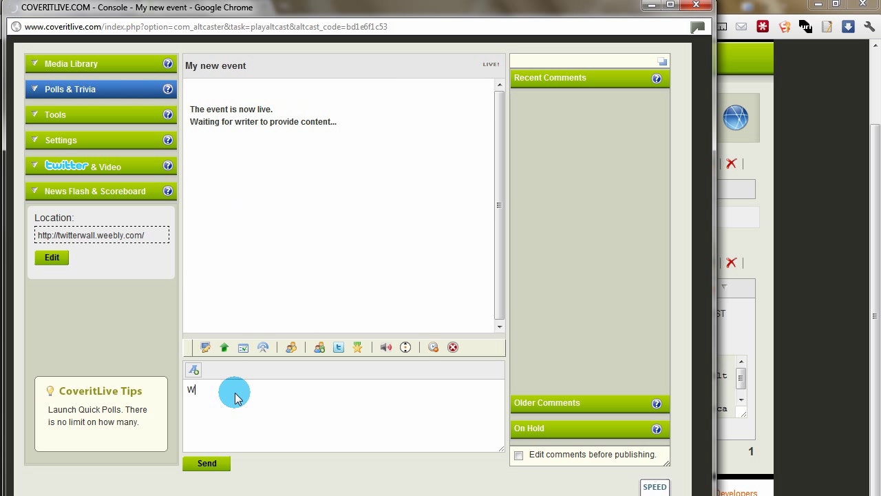
type("elcome!")
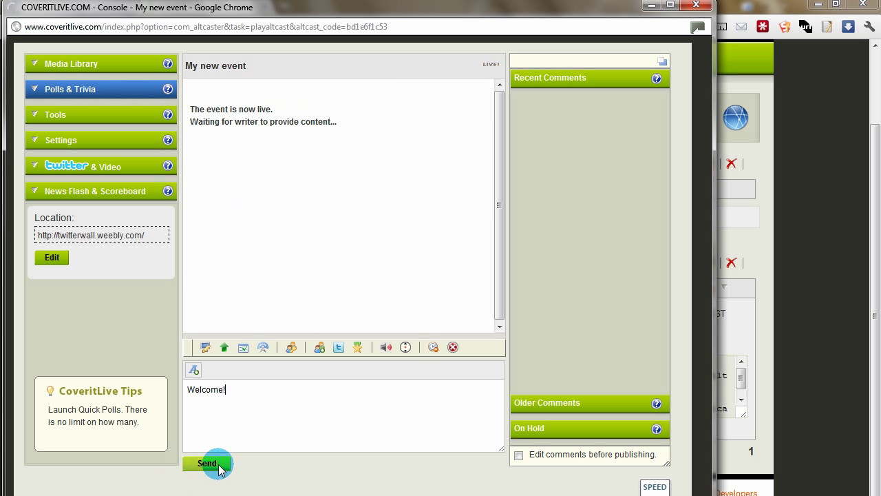
left_click(206, 463)
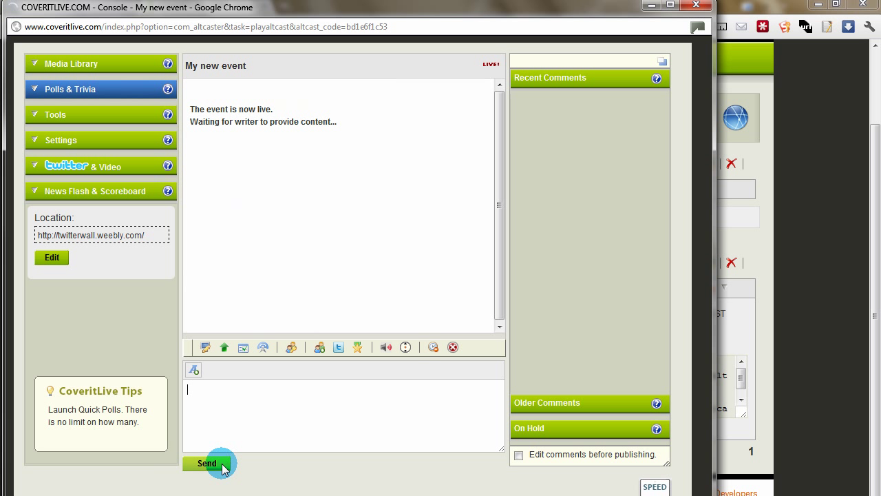
left_click(207, 463)
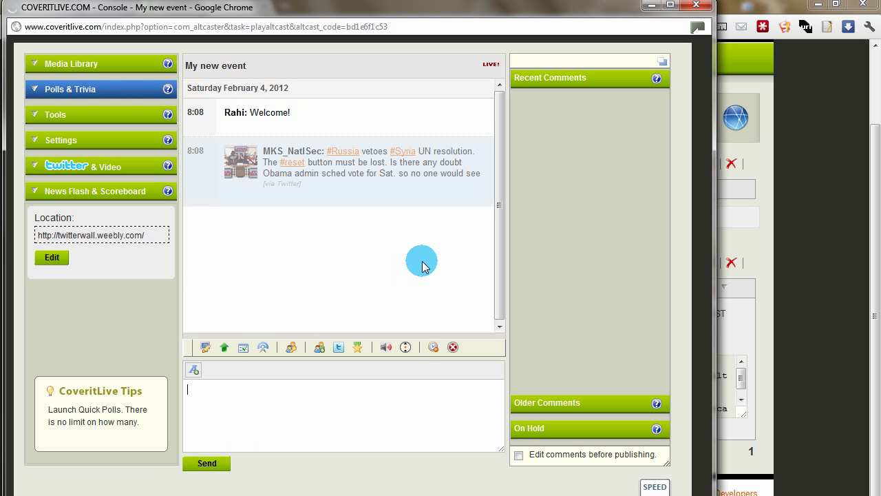
mouse_move(581, 214)
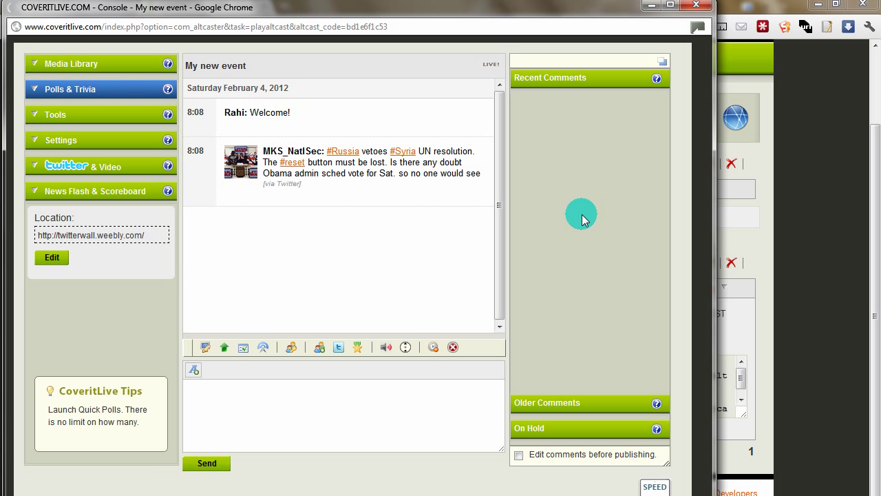
left_click(345, 388)
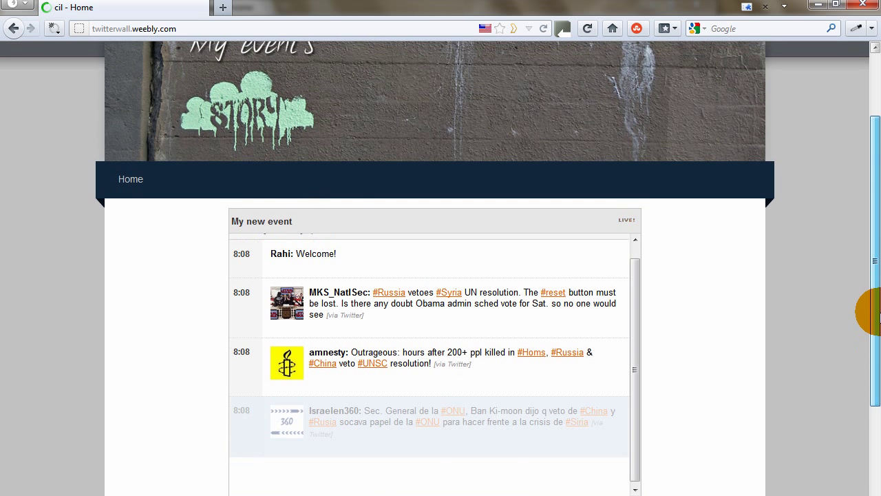
Scroll through the live feed on twitterwall.weebly.com showing the welcome post and tweets
scroll("down", 3)
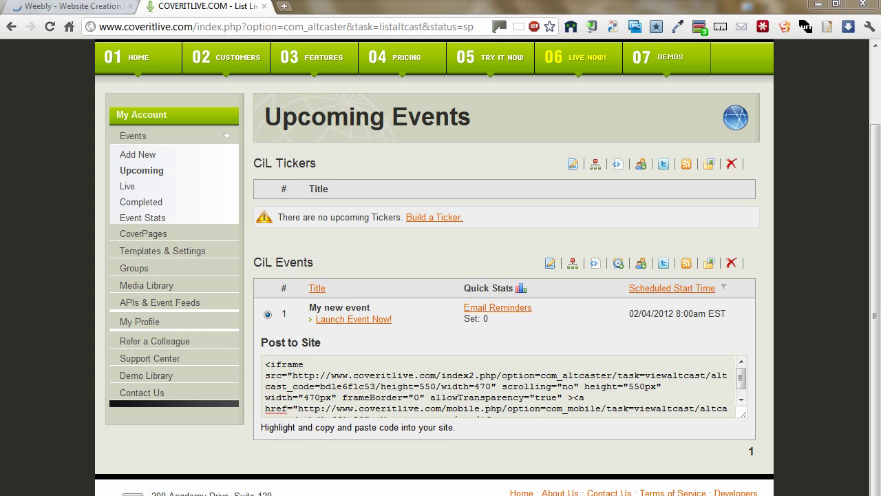
Bring the console back up and send a 'Thanks for attending' post to the event
left_click(352, 319)
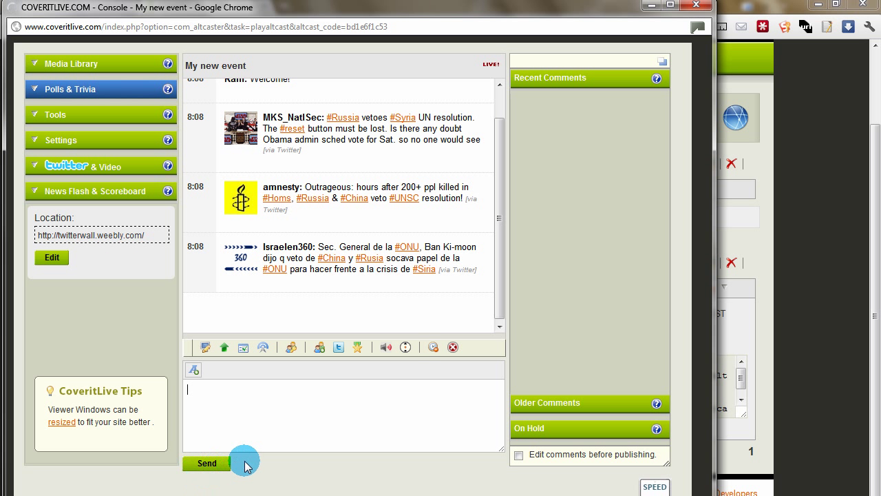
mouse_move(369, 420)
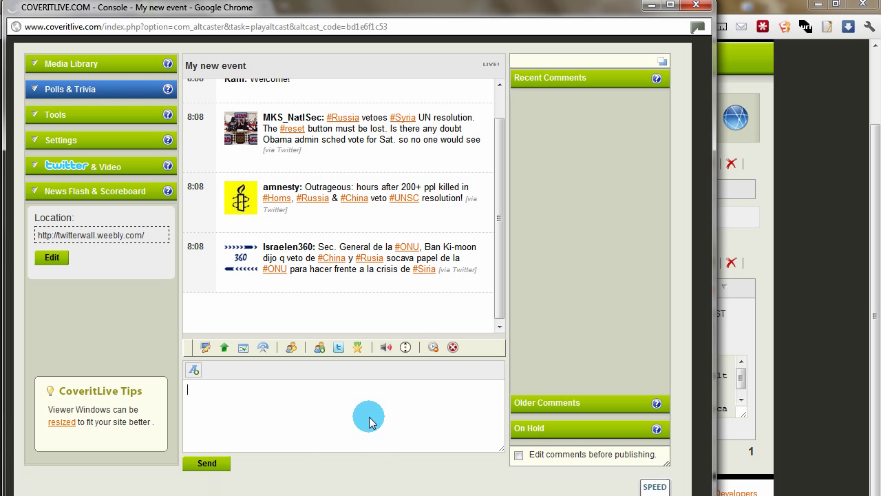
type("Thanks for attending")
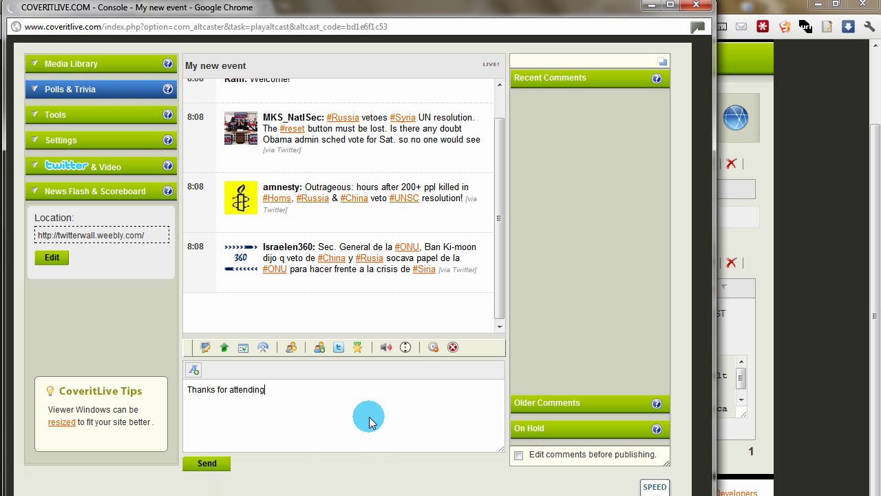
left_click(207, 463)
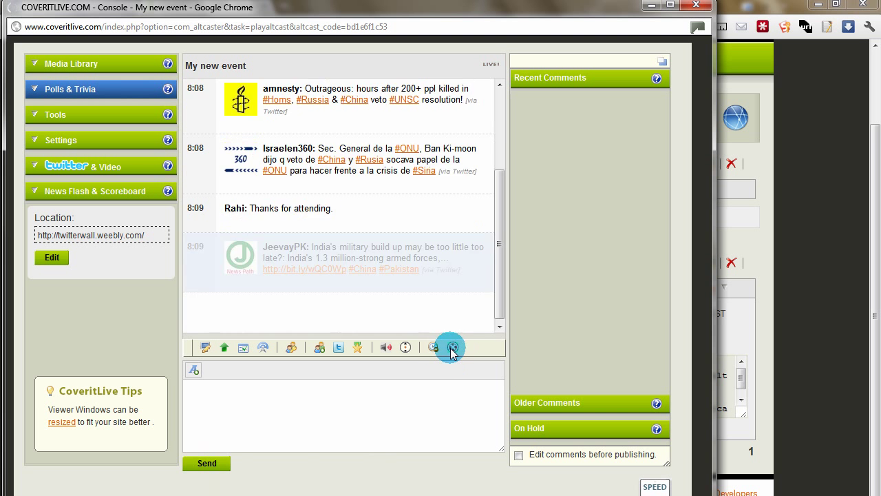
End the live event, confirming with Yes
left_click(451, 347)
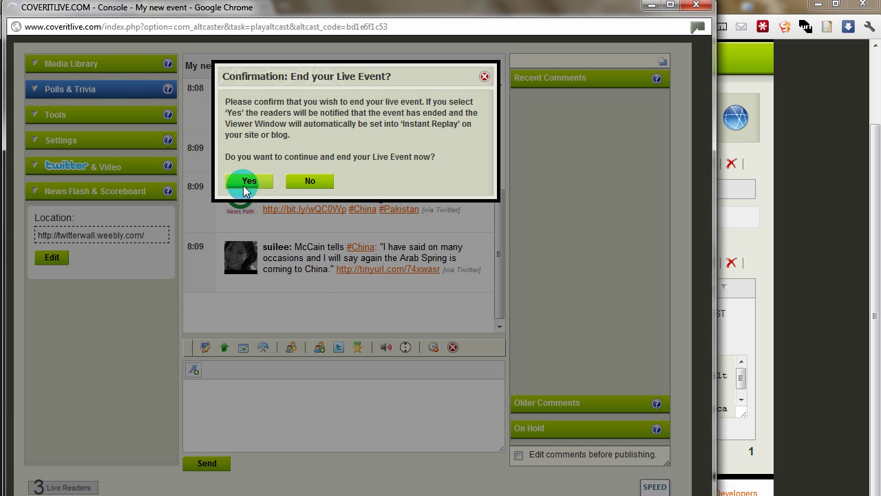
left_click(247, 181)
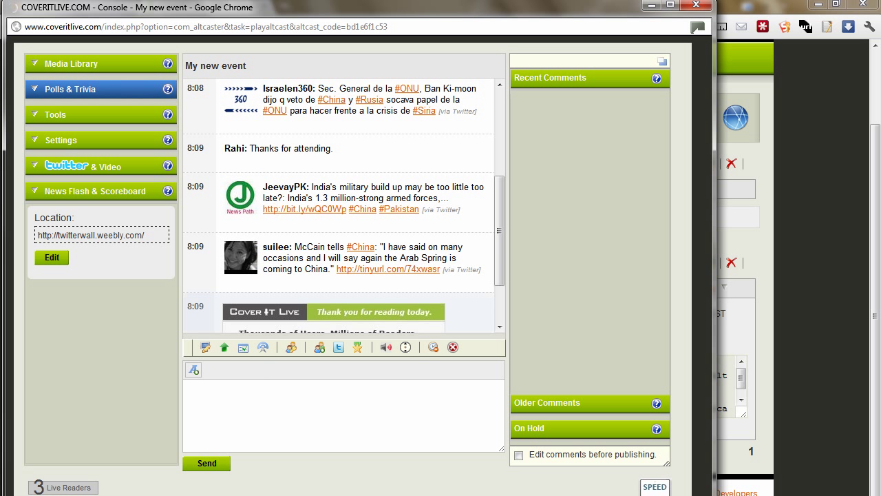